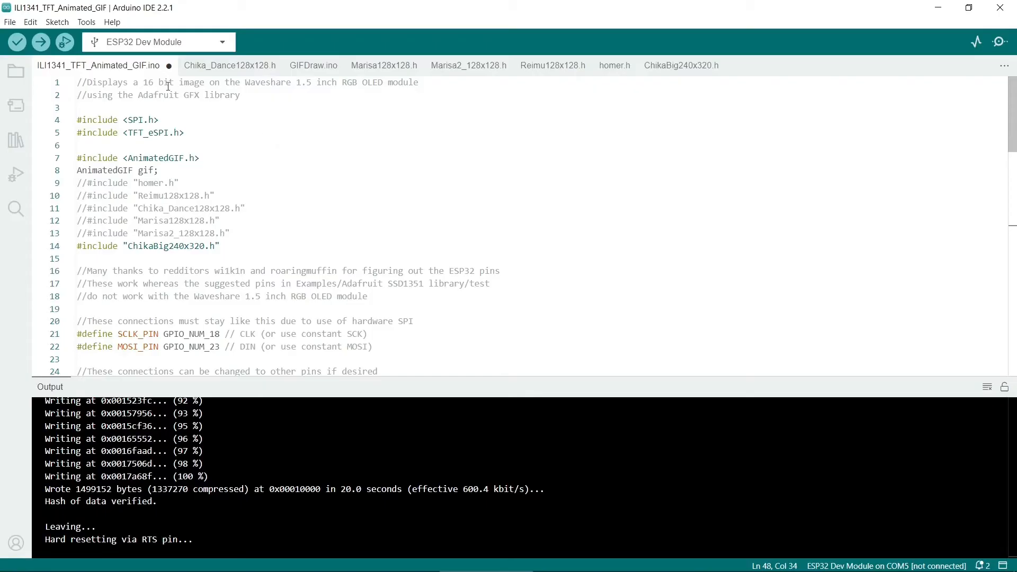
Review the board's partition scheme choices under the Tools settings.
click(85, 21)
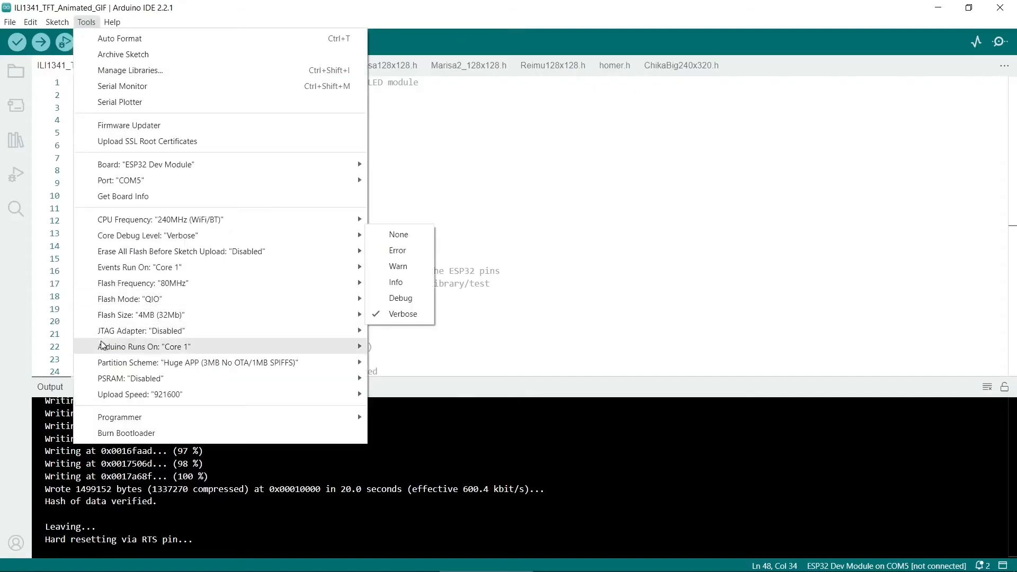
click(195, 362)
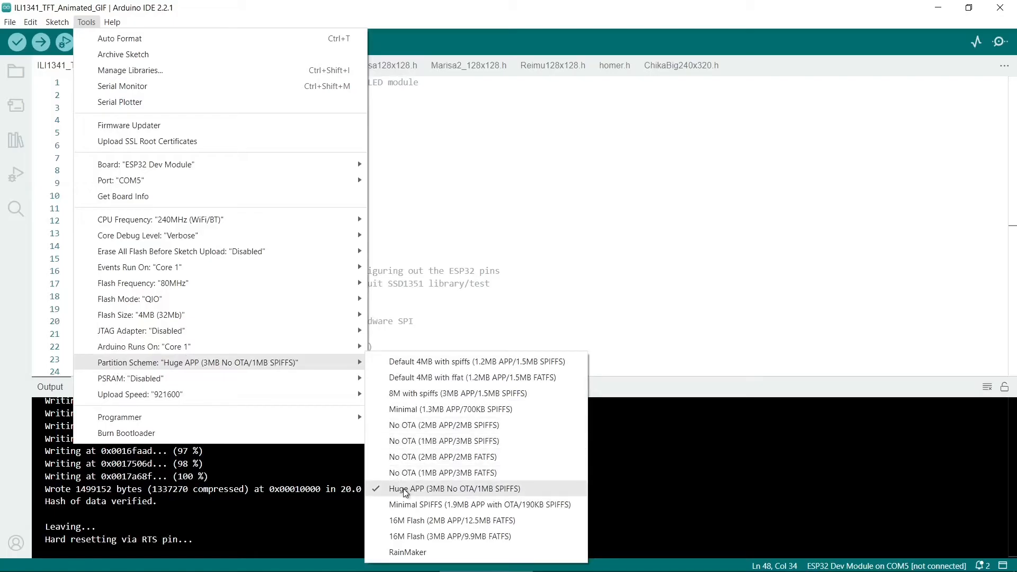
mouse_move(462, 491)
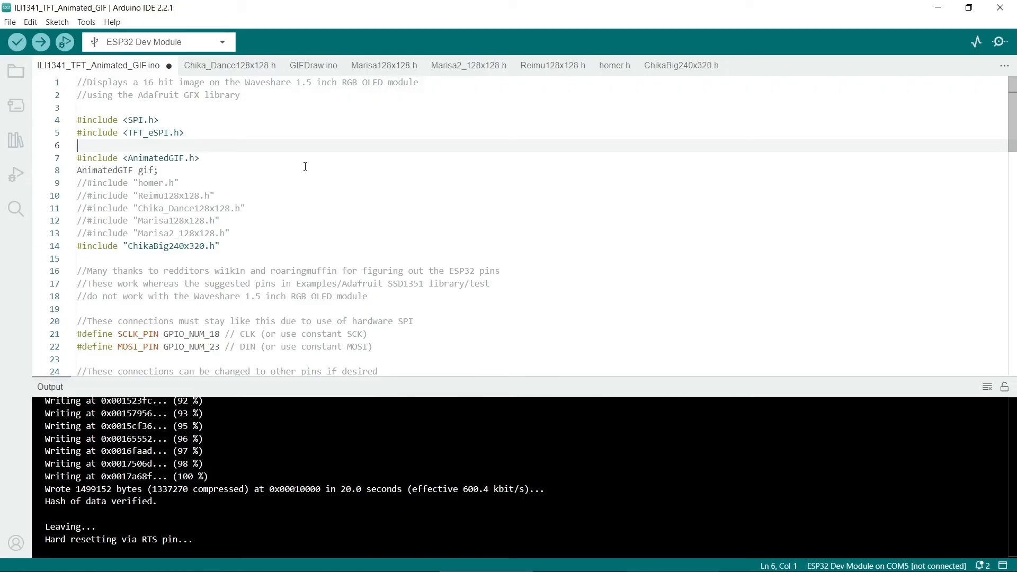
mouse_move(209, 162)
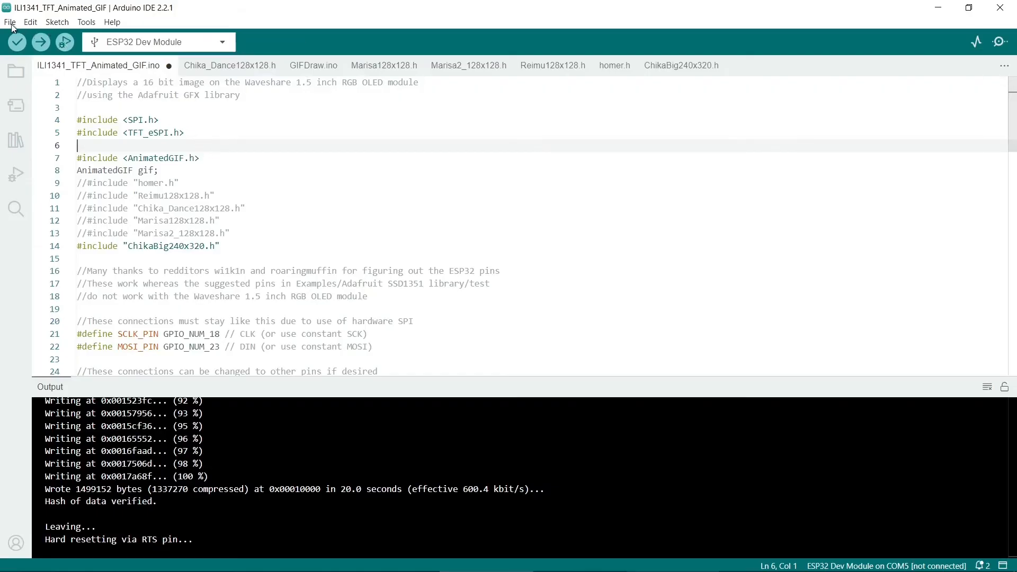
Load the built-in Blink sketch from the 01.Basics examples.
click(10, 22)
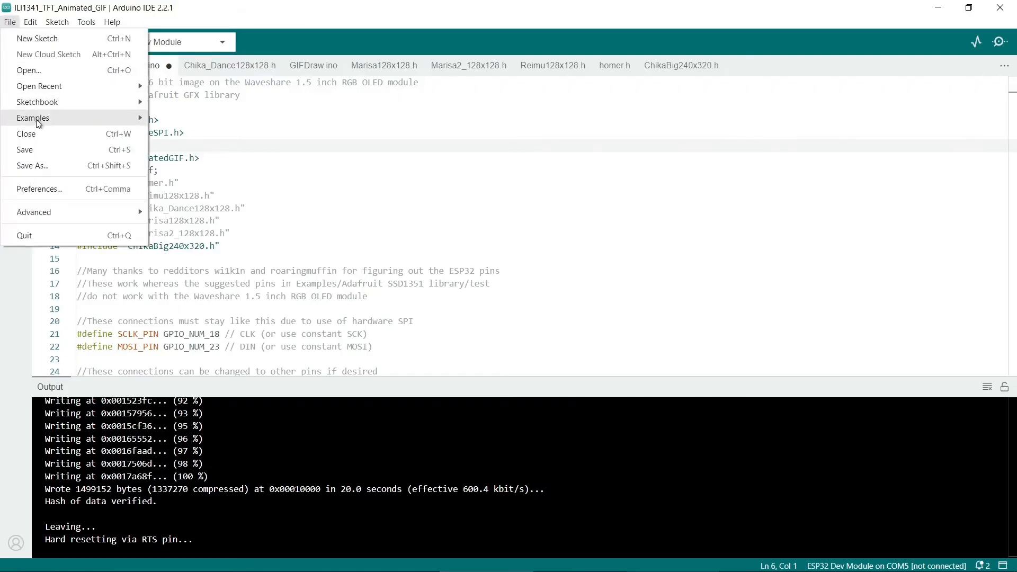
click(33, 117)
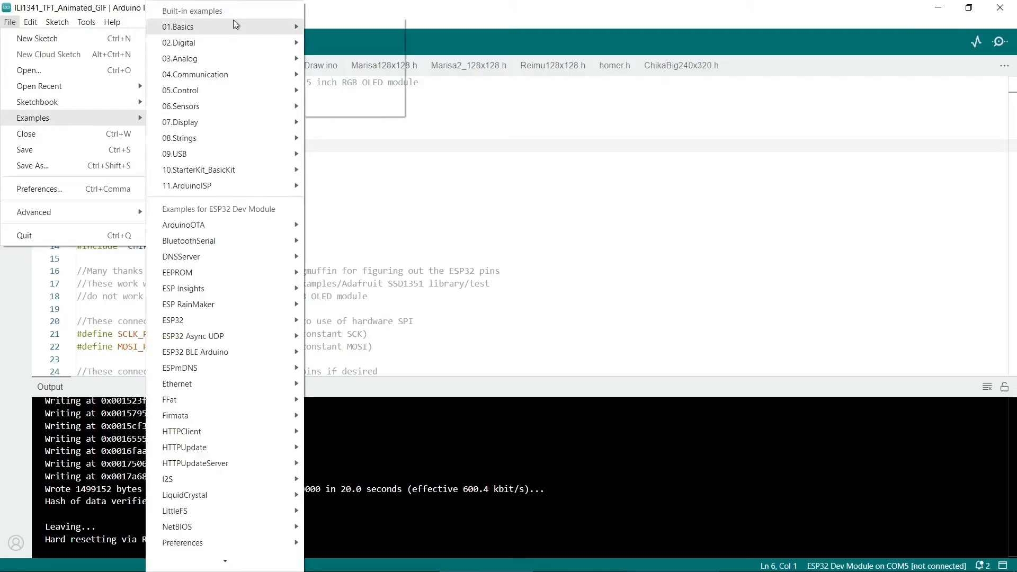
click(178, 26)
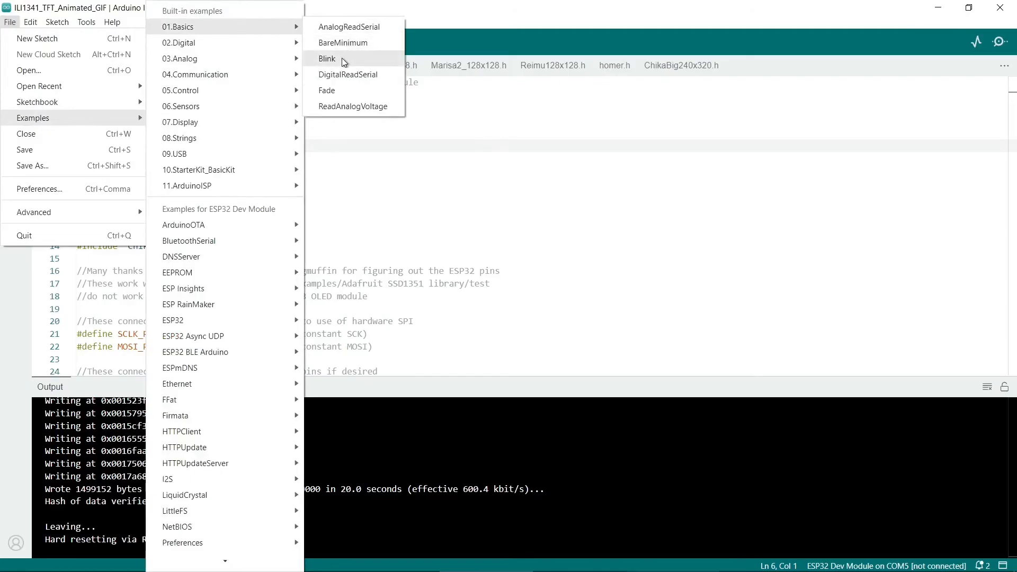
click(328, 59)
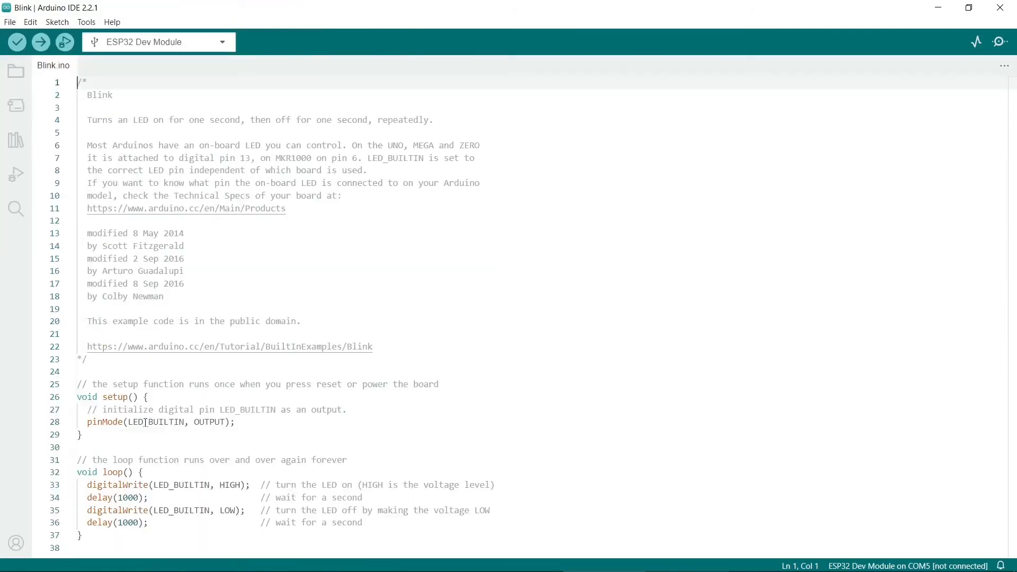
Replace LED_BUILTIN with pin 5 in the sketch and start the compile-and-upload.
double_click(155, 422)
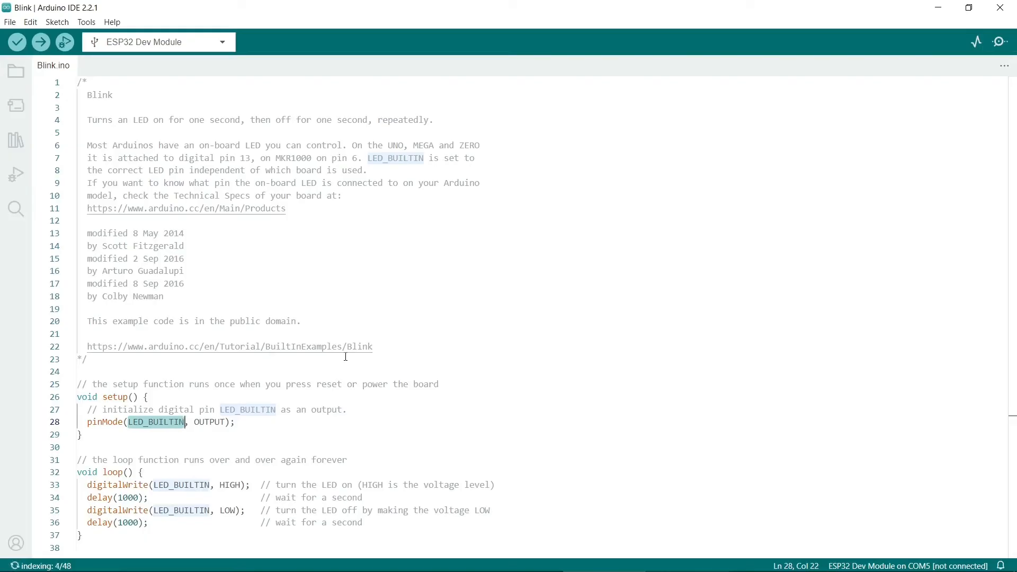
text(5)
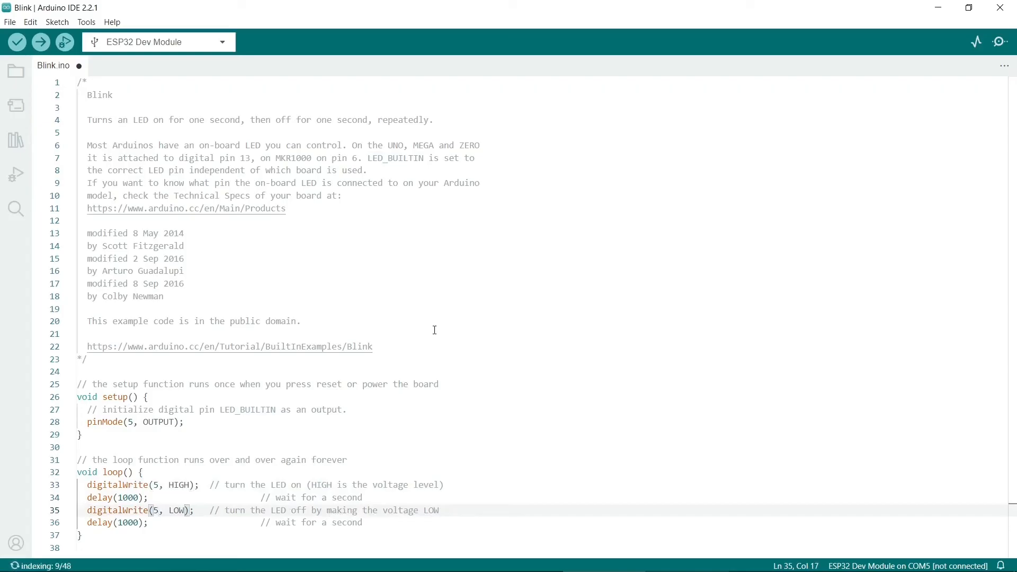
click(17, 42)
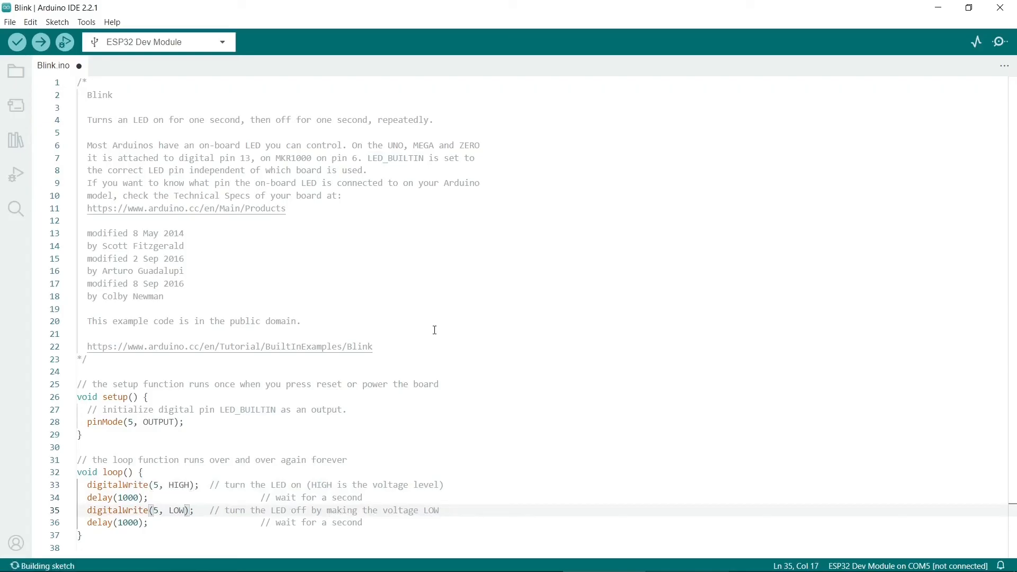
click(57, 21)
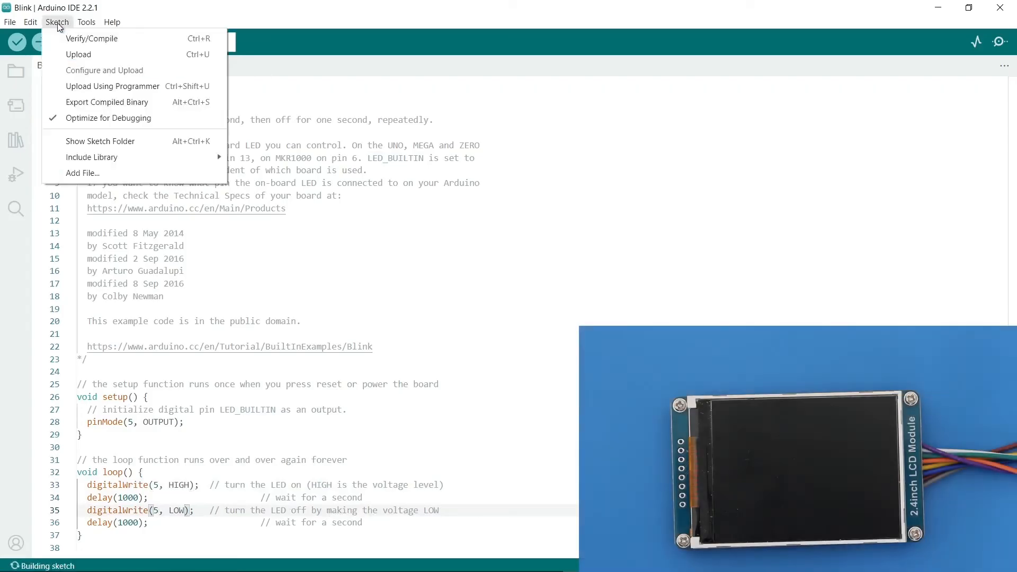
click(368, 215)
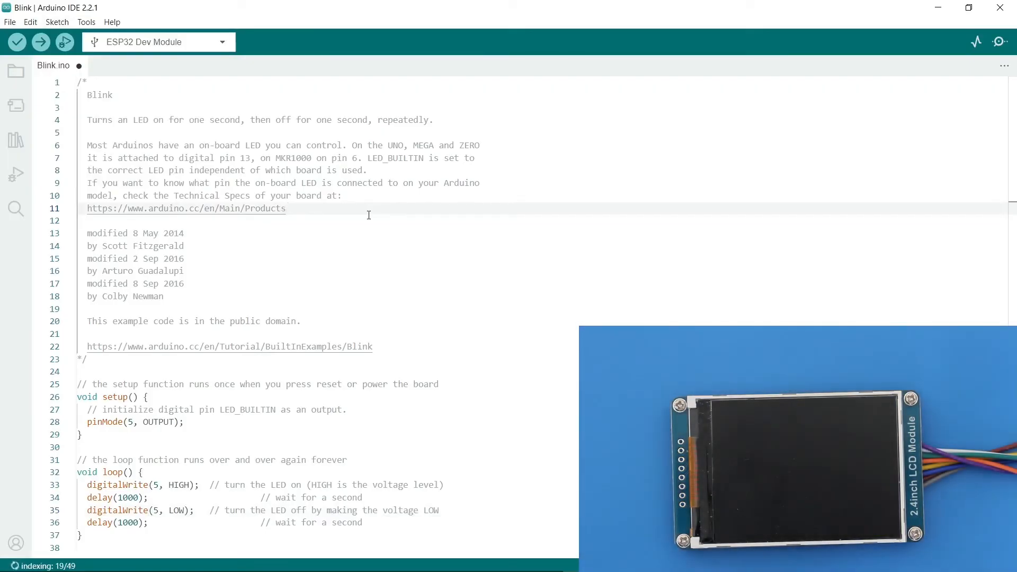